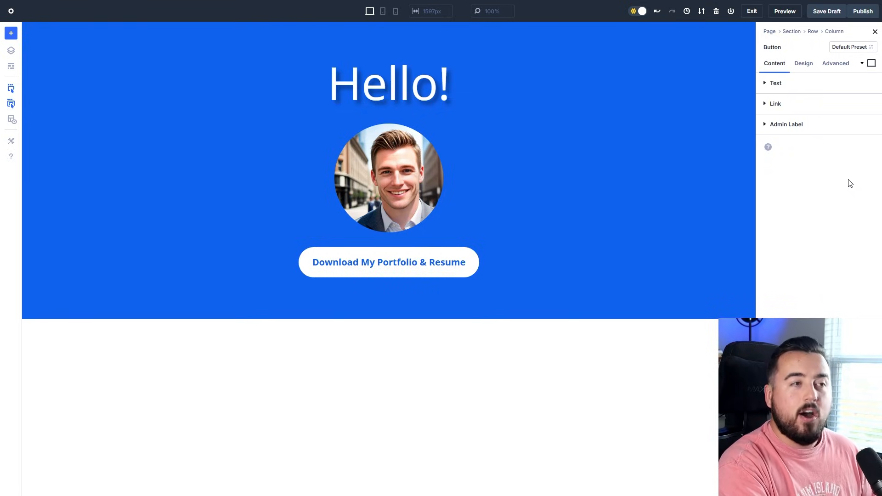
# Scale the Download My Portfolio & Resume button to 130% via Design Transform
pyautogui.click(860, 64)
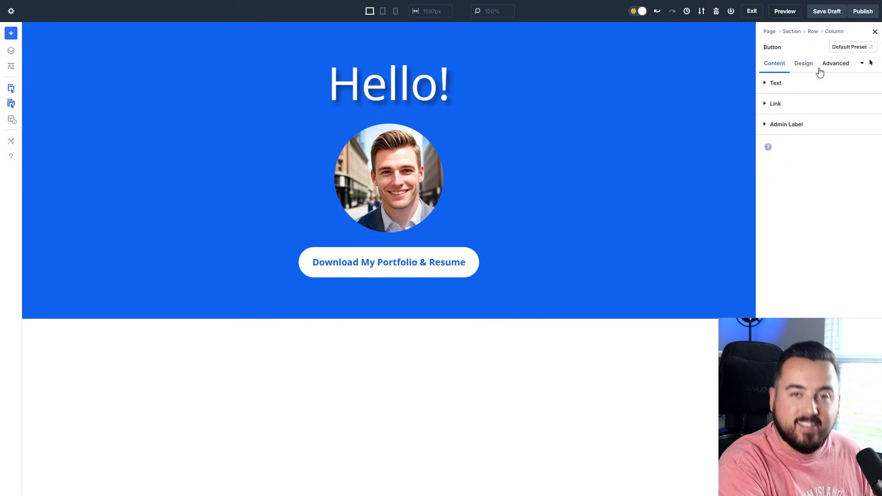
pyautogui.moveTo(799, 260)
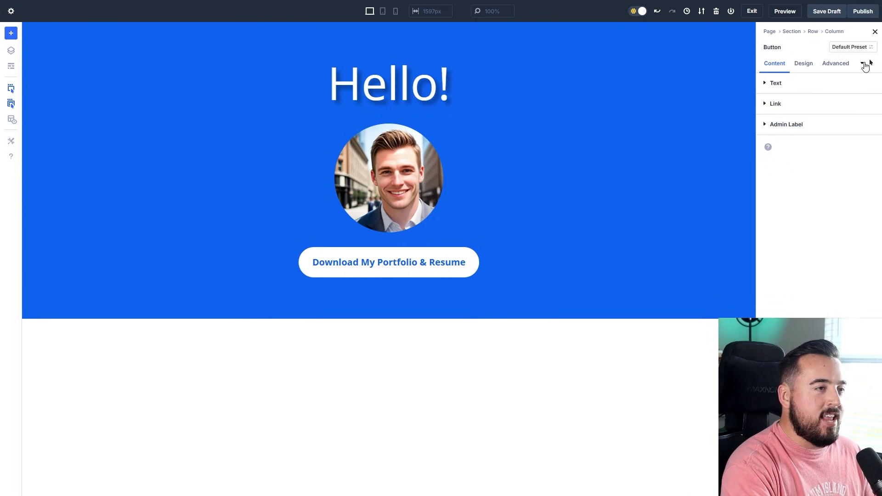
pyautogui.moveTo(878, 146)
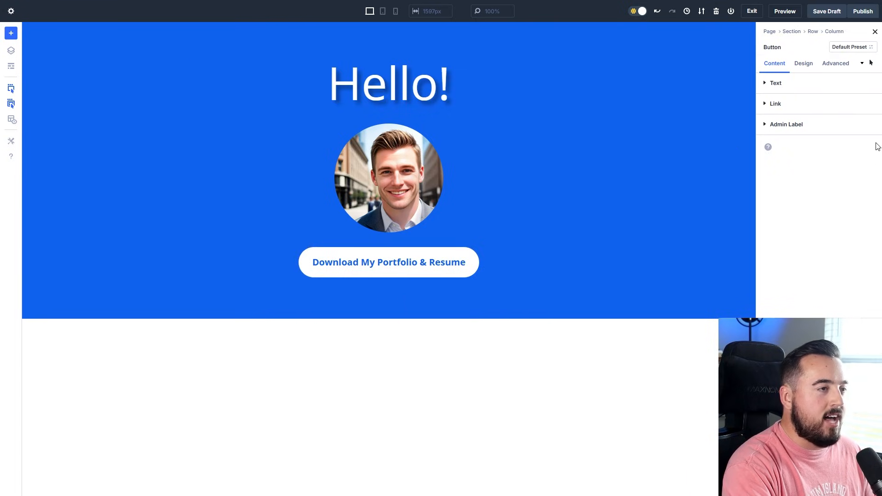
pyautogui.click(803, 64)
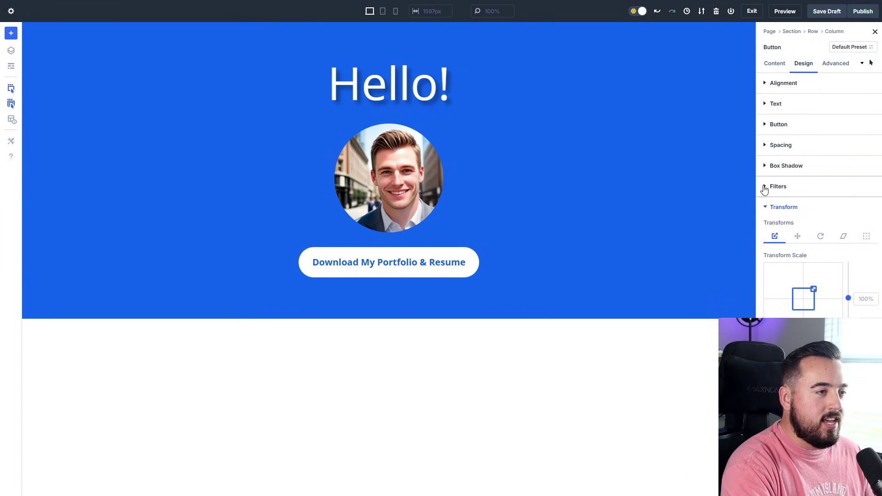
pyautogui.moveTo(849, 299); pyautogui.dragTo(849, 293)
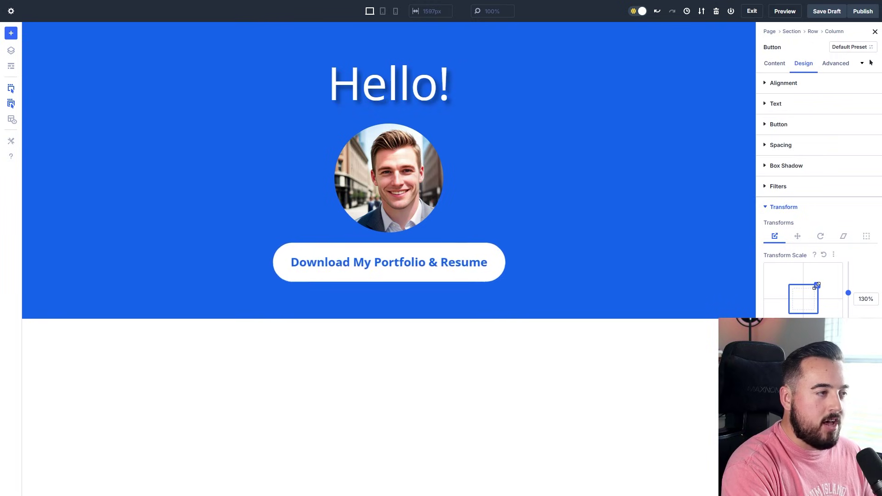
pyautogui.click(785, 11)
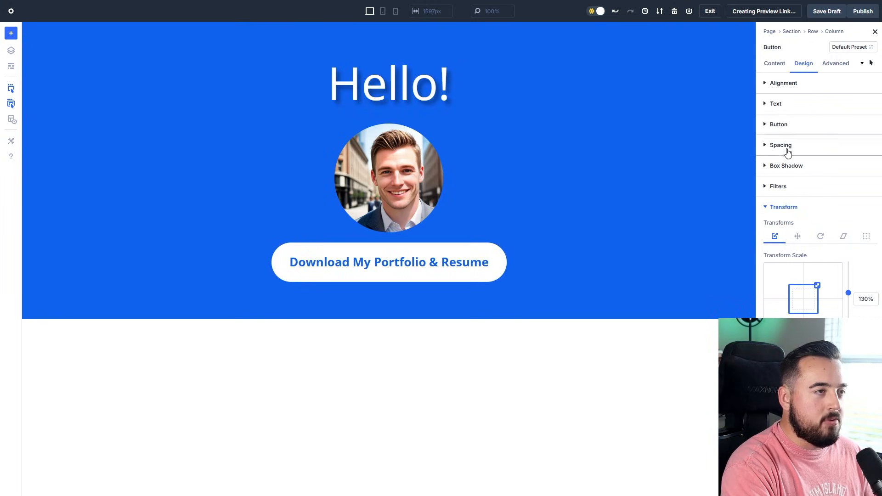